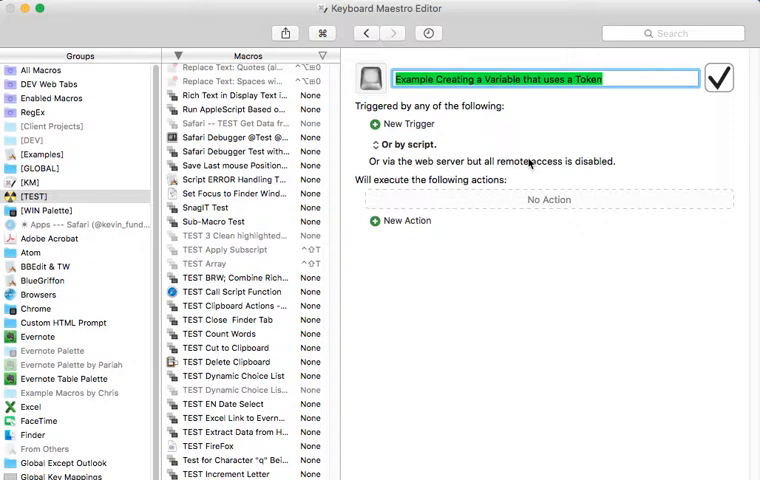
pyautogui.moveTo(513, 222)
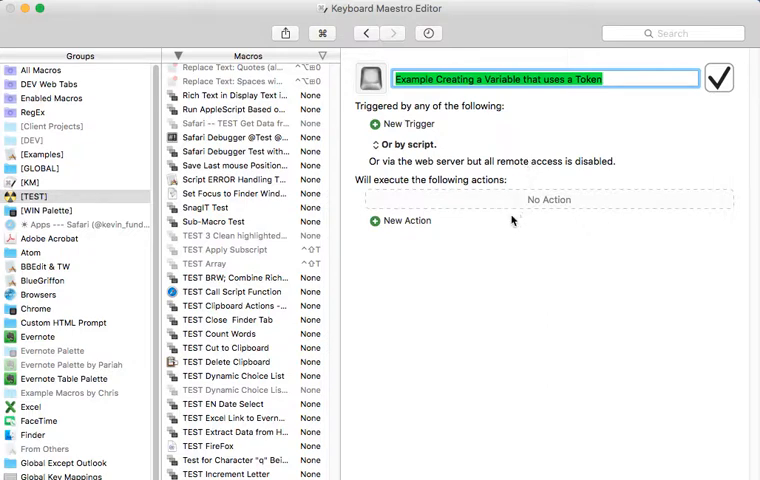
pyautogui.moveTo(510, 143)
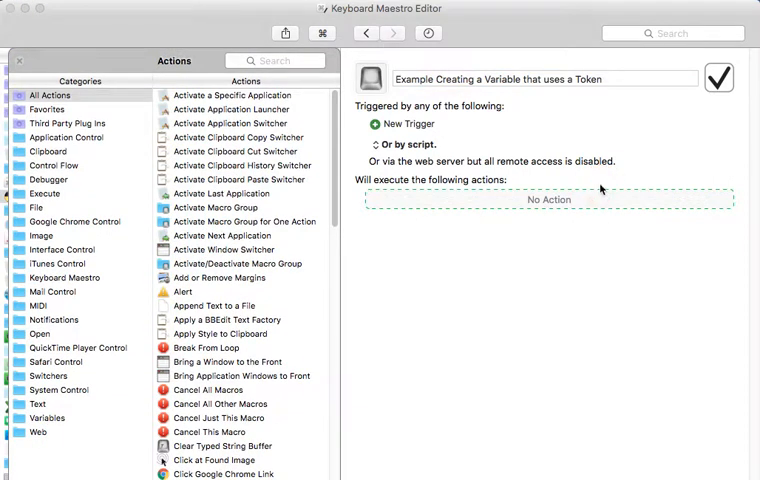
pyautogui.moveTo(200, 103)
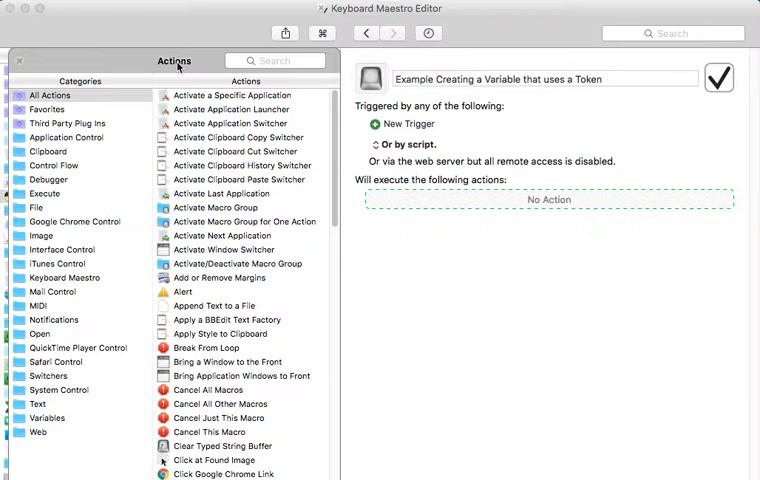
pyautogui.moveTo(53, 293)
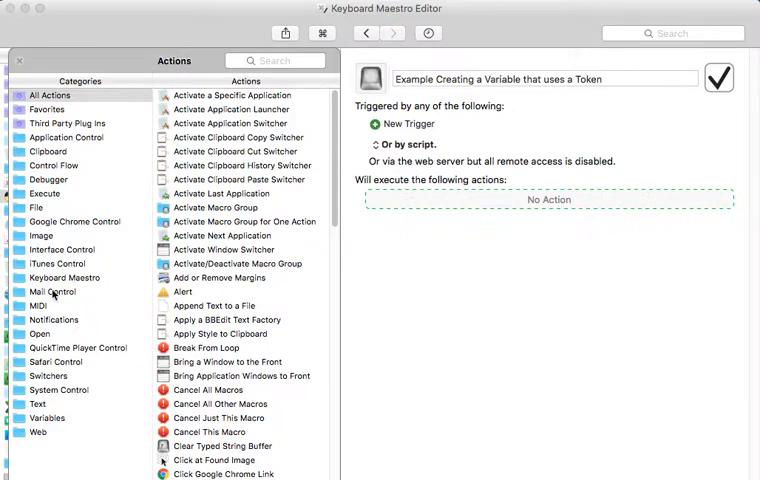
pyautogui.moveTo(35, 424)
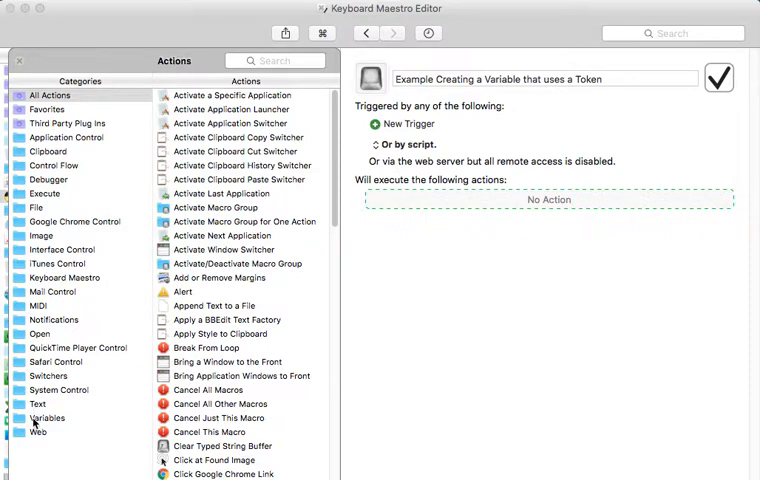
# Filter the Actions library to Variables and add a Set Variable to Text action
pyautogui.click(47, 417)
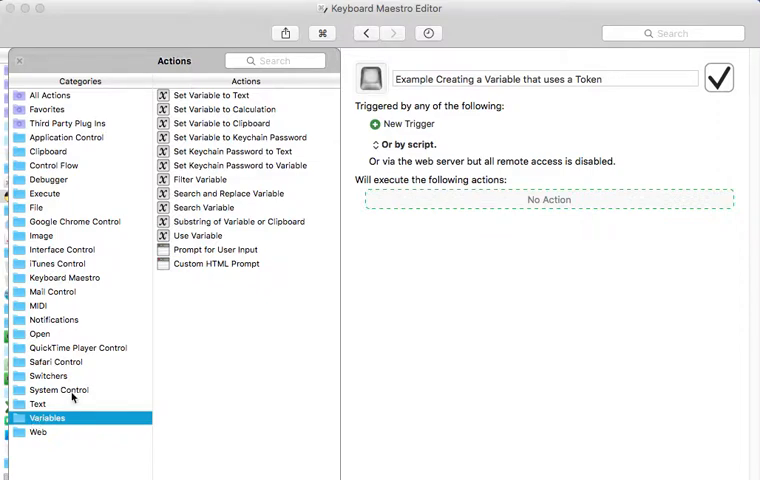
pyautogui.moveTo(181, 189)
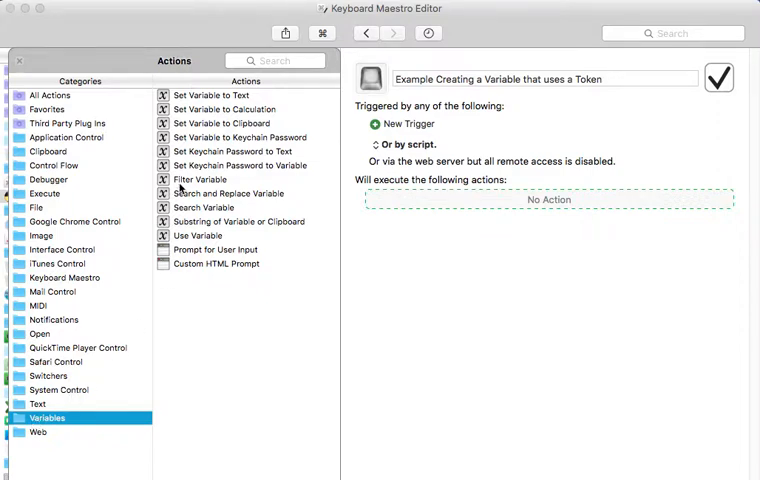
pyautogui.moveTo(170, 104)
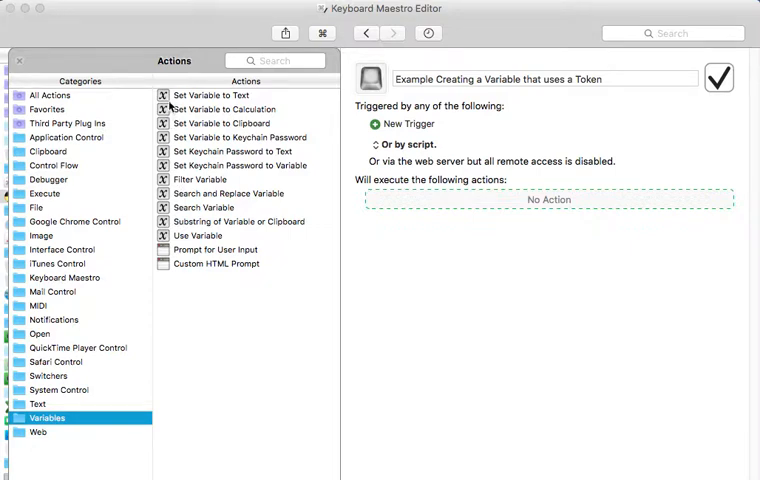
pyautogui.click(210, 95)
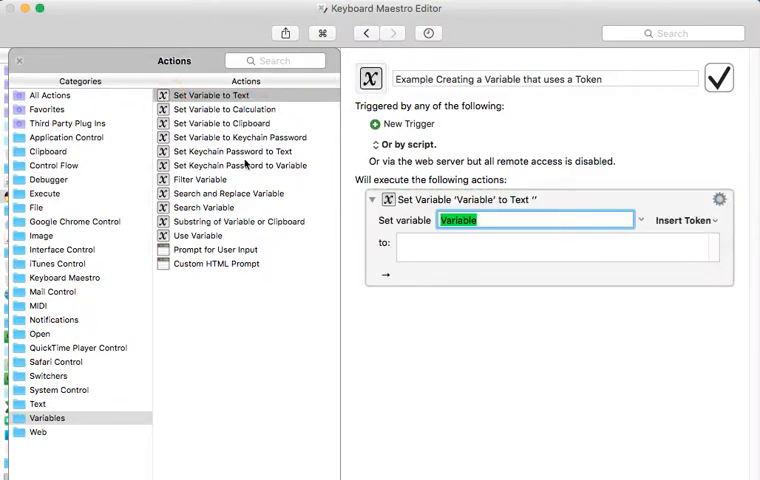
pyautogui.moveTo(600, 201)
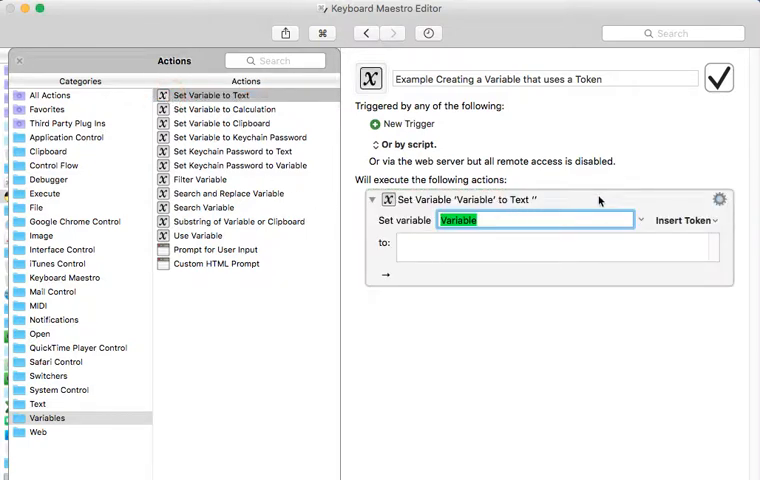
pyautogui.moveTo(597, 202)
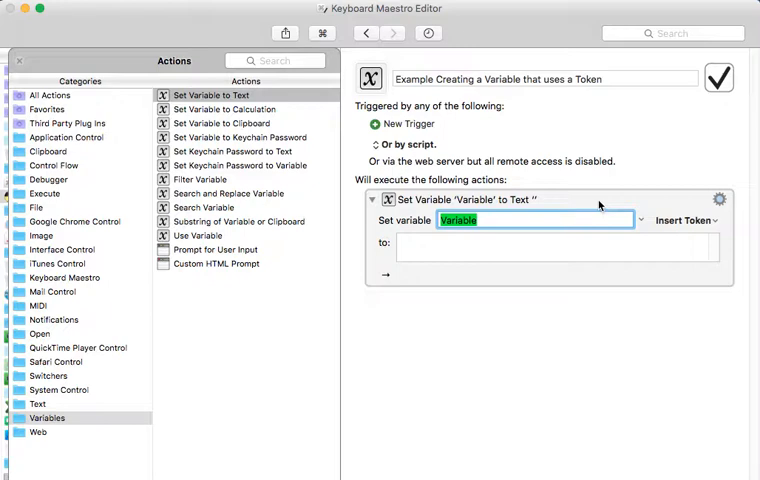
# Name the Set Variable to Text action's variable 'My Web Page'
pyautogui.write('My Web Page')
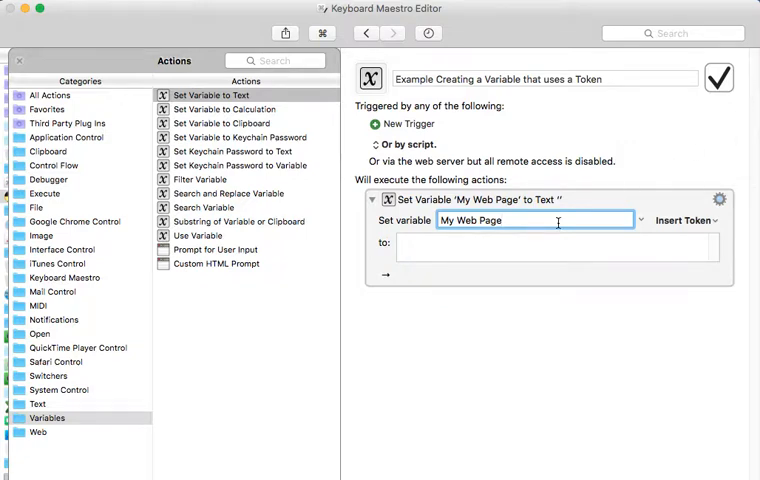
pyautogui.moveTo(594, 239)
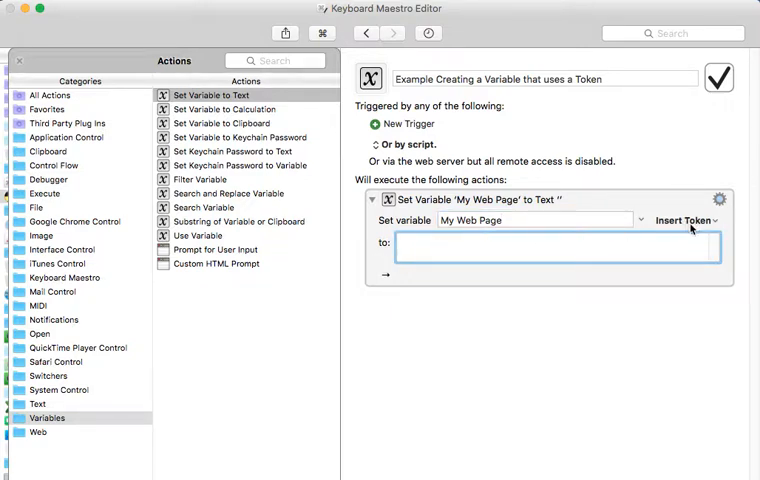
# Insert the Google Chrome Document URL token (%ChromeURL%) as the variable's text
pyautogui.click(684, 219)
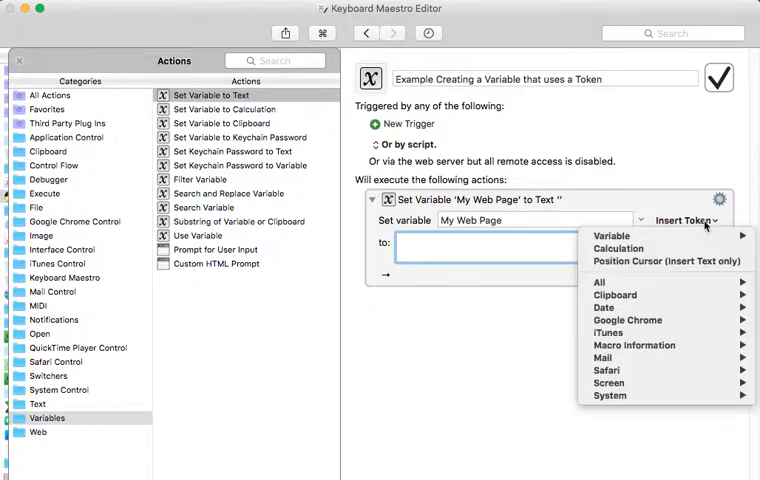
pyautogui.moveTo(615, 294)
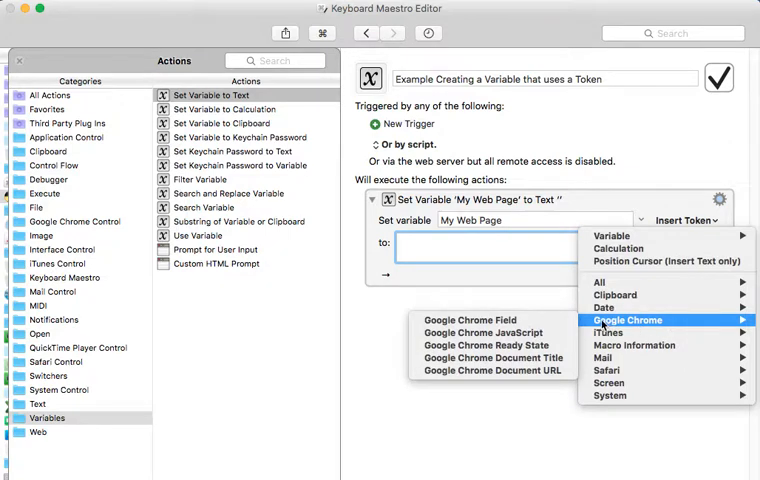
pyautogui.moveTo(487, 345)
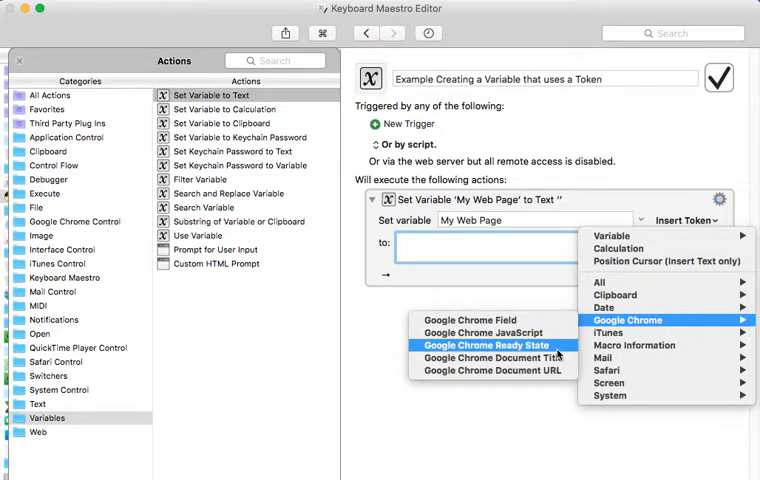
pyautogui.moveTo(490, 370)
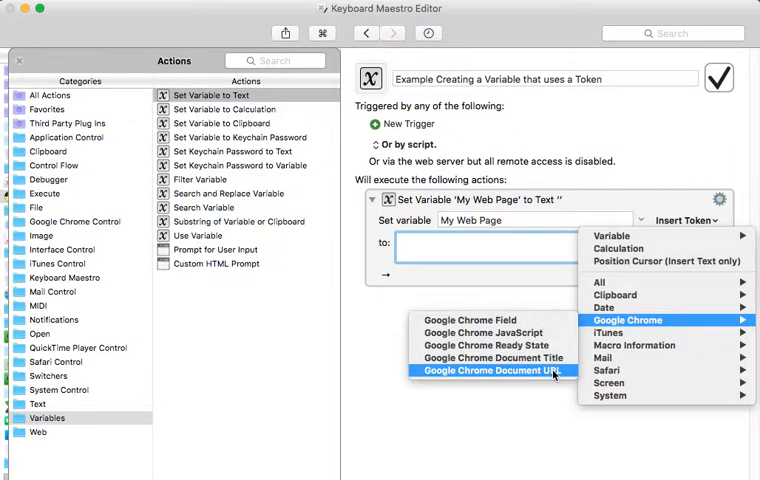
pyautogui.click(490, 371)
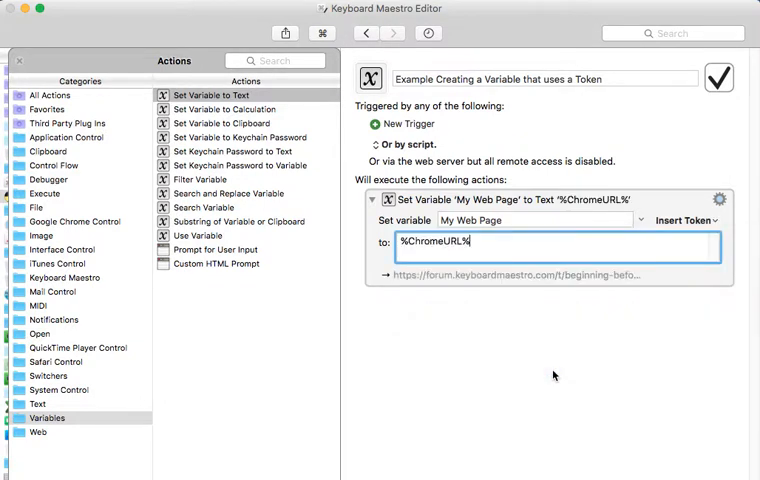